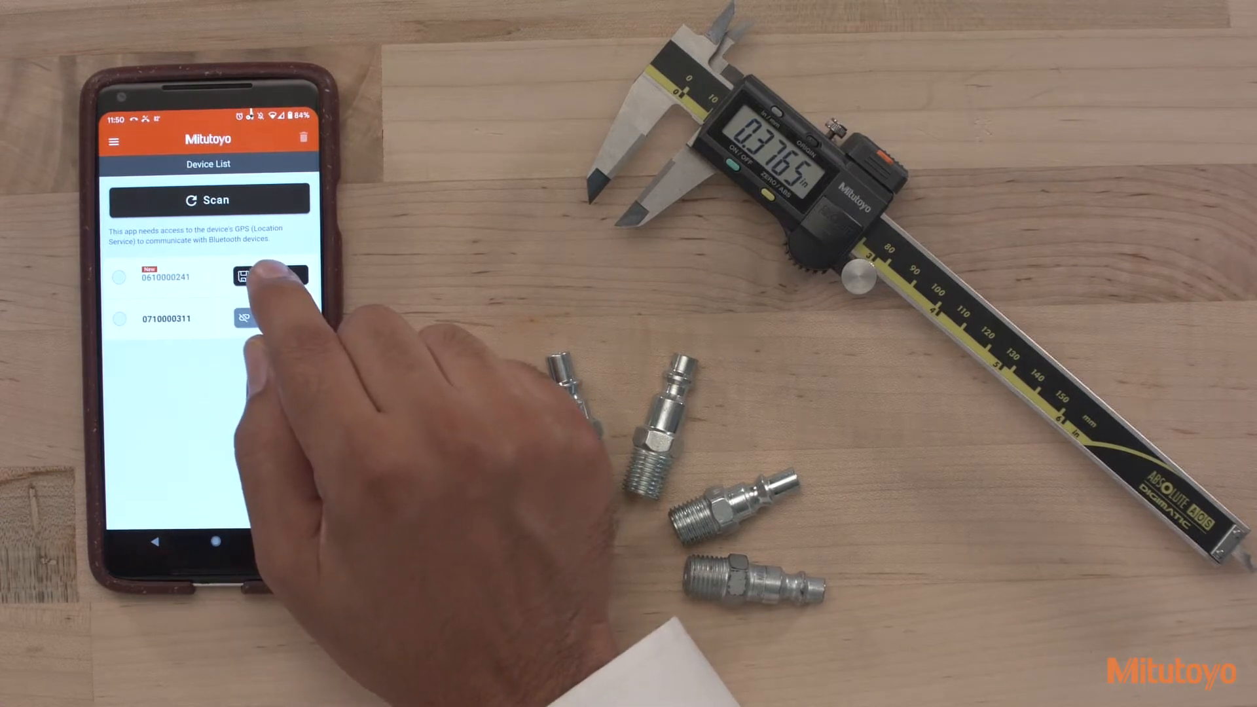
click(270, 276)
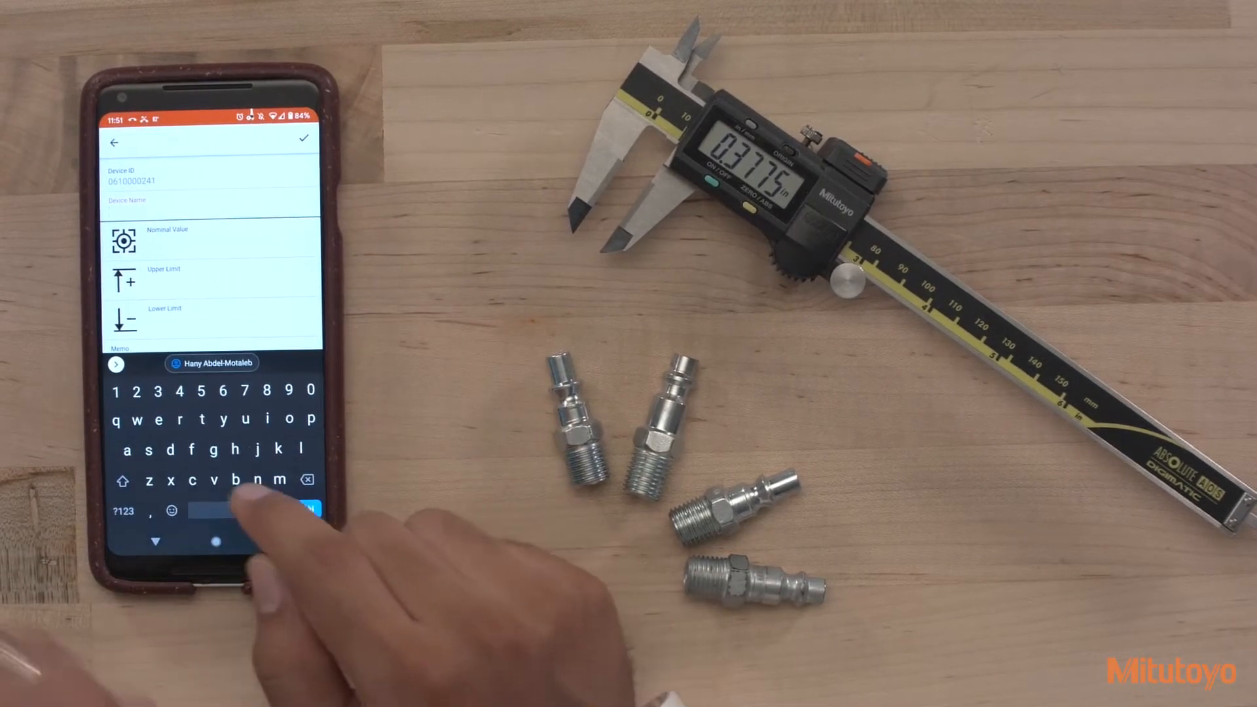
- Save the device as 'Caliper' with nominal 0.302, upper limit 0.01 and lower limit -0.01
text(Caliper)
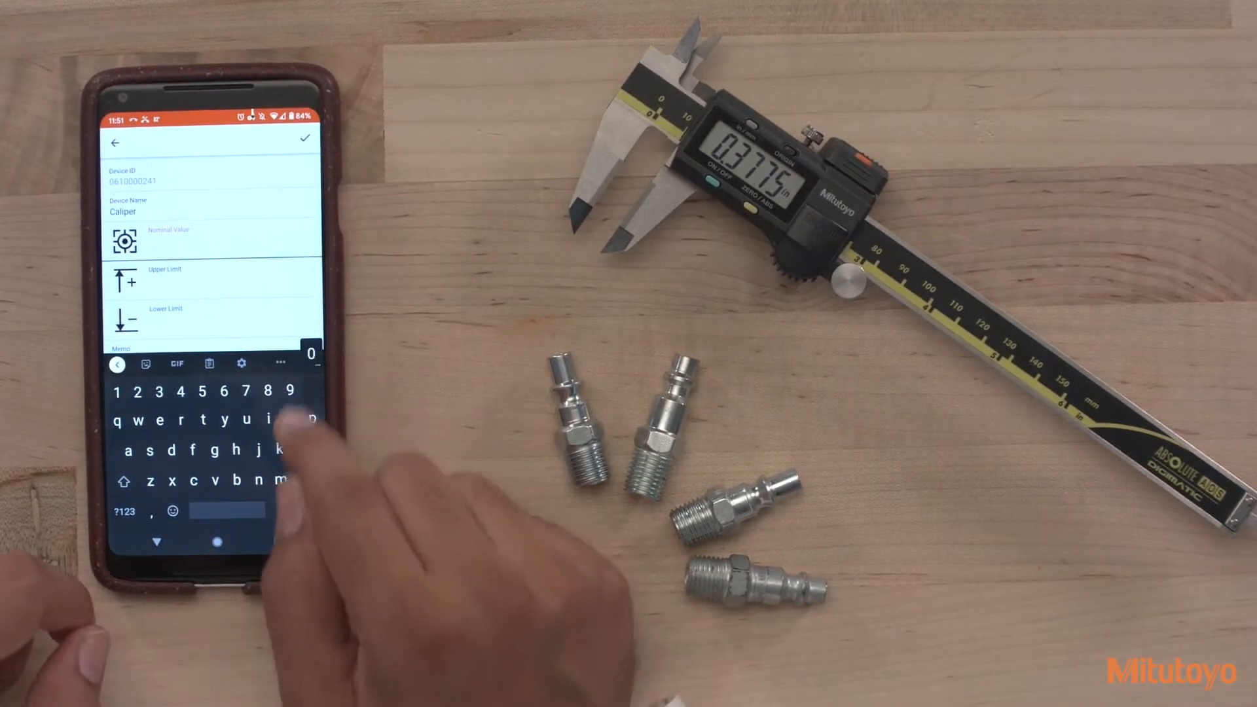
text(0.302)
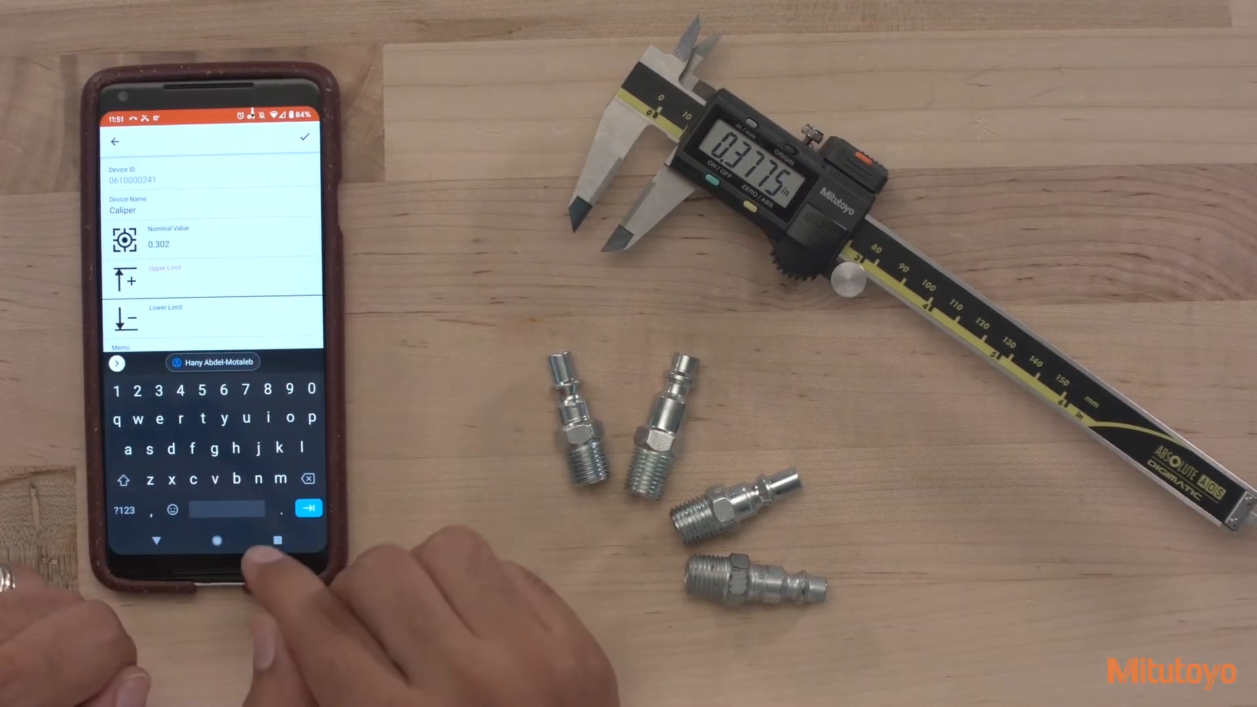
text(0.01)
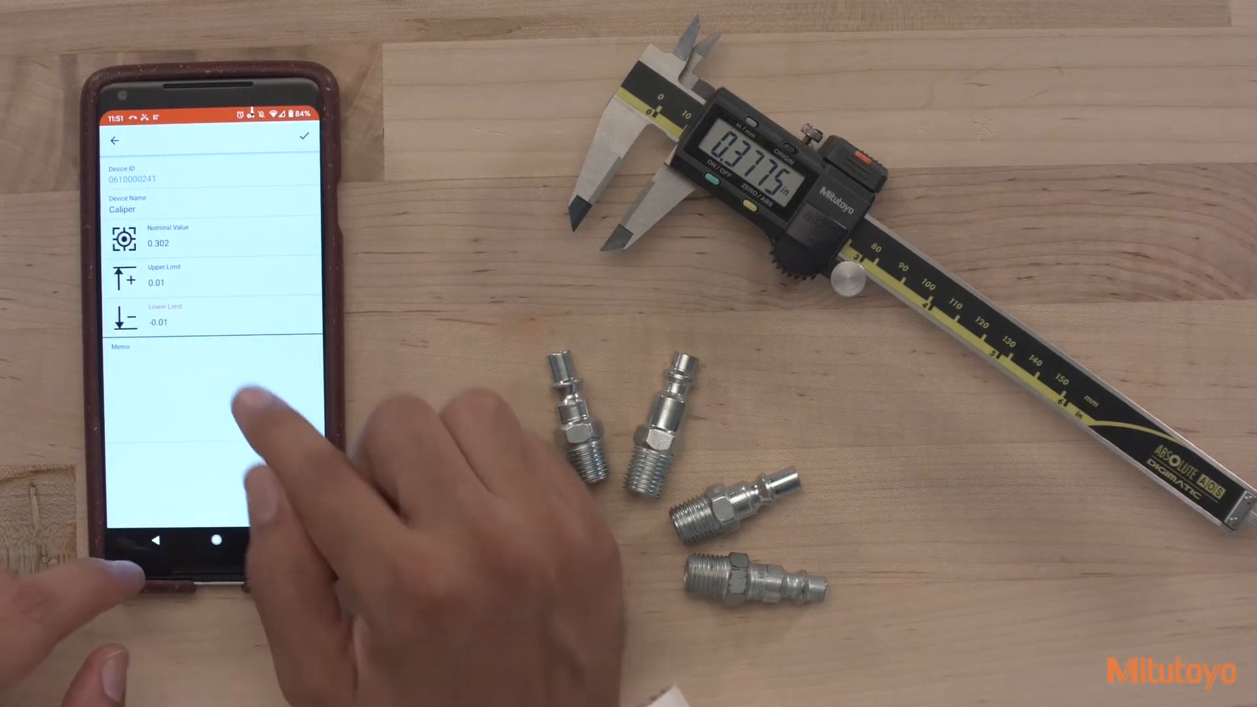
click(196, 386)
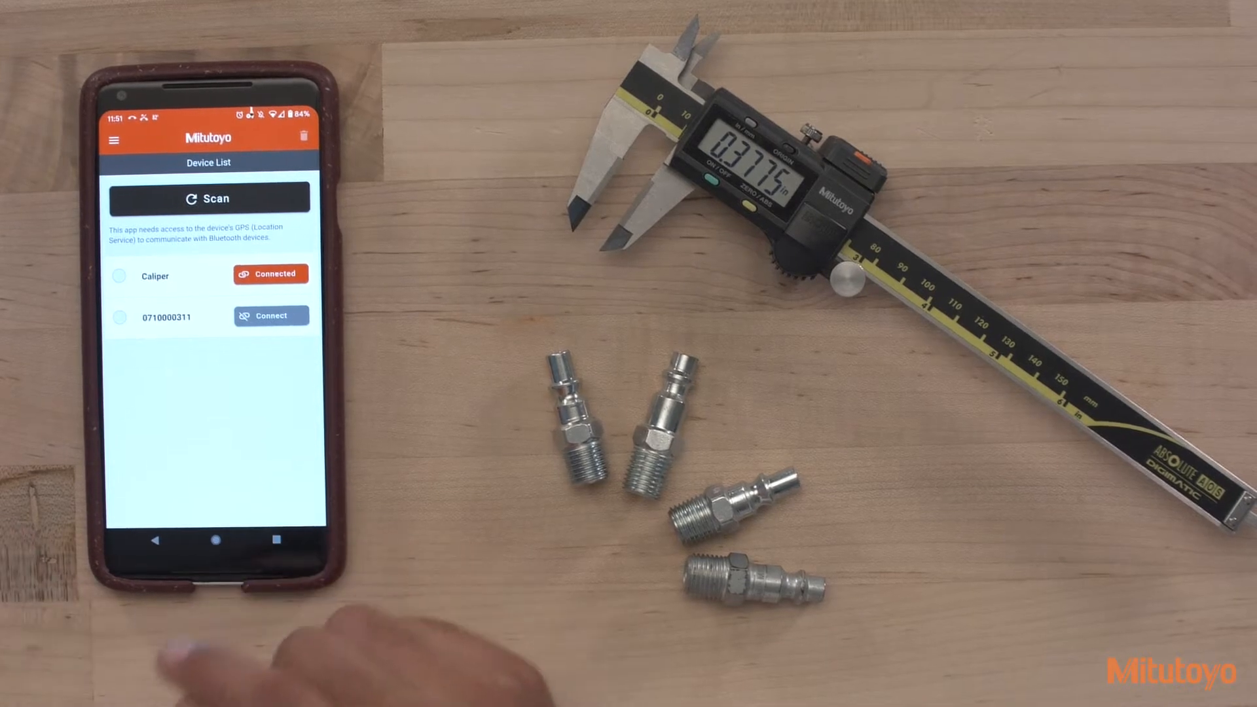
mouse_move(118, 125)
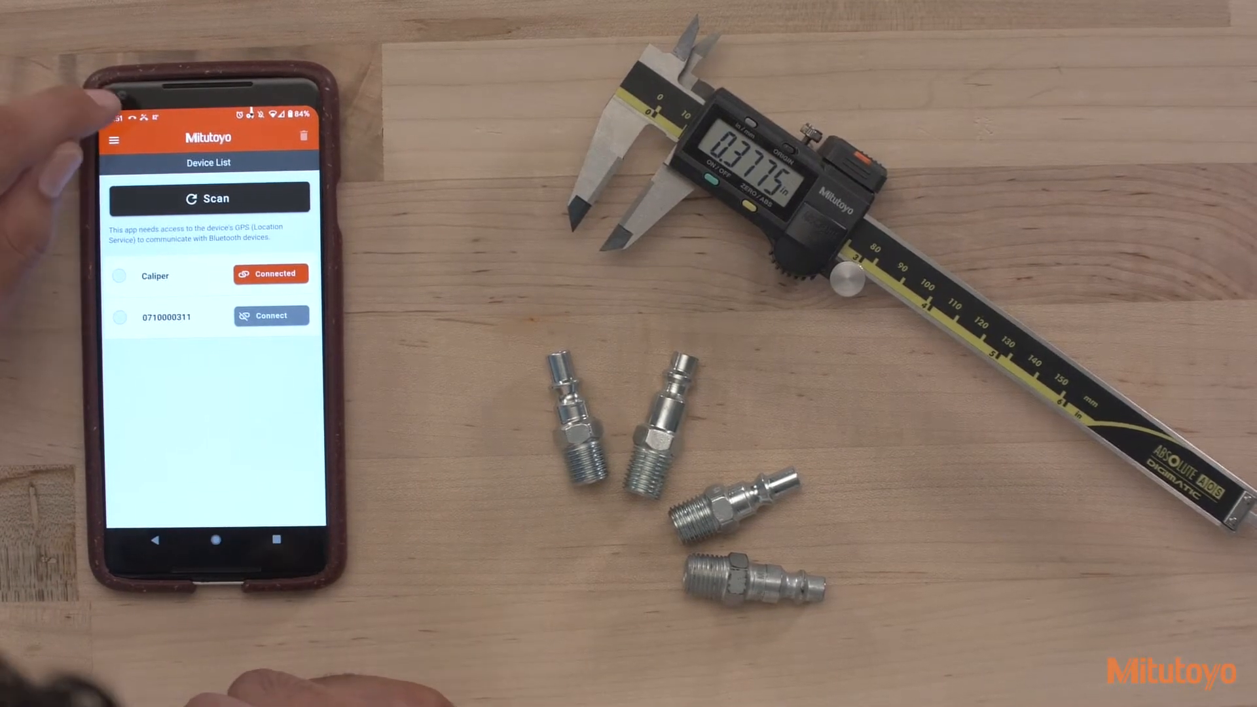
- Switch to the Measure screen to record live Caliper readings
click(115, 138)
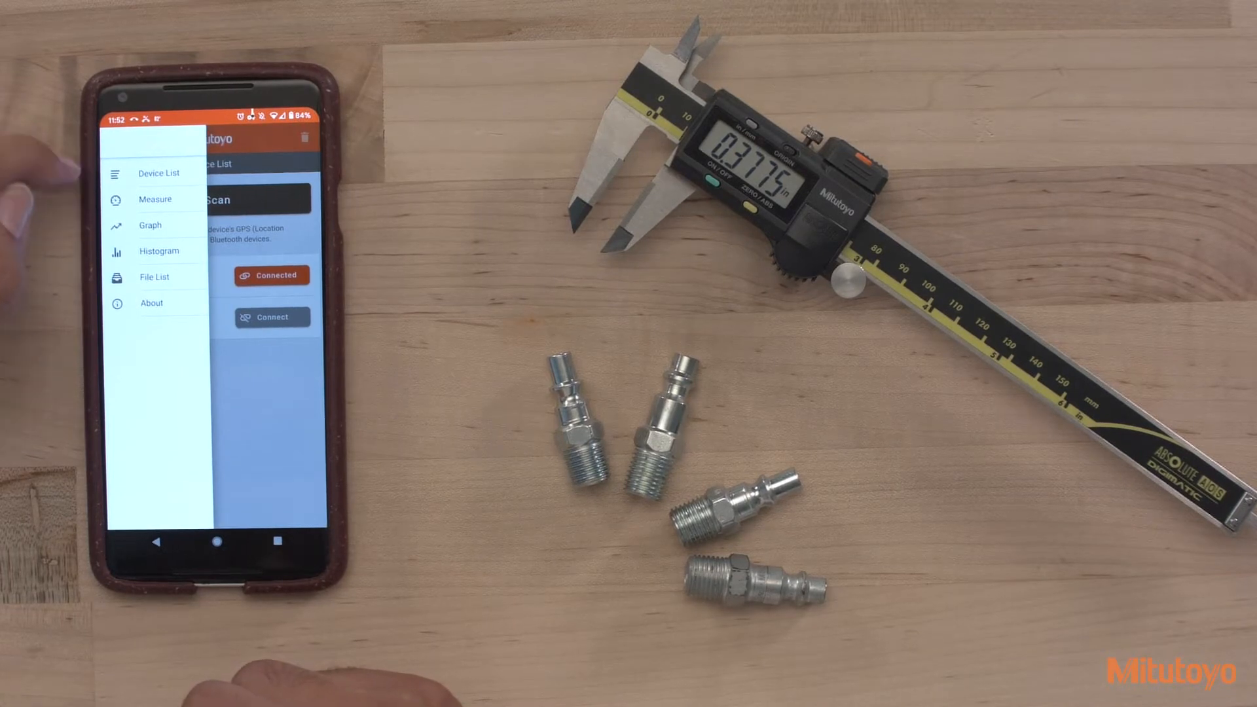
click(155, 199)
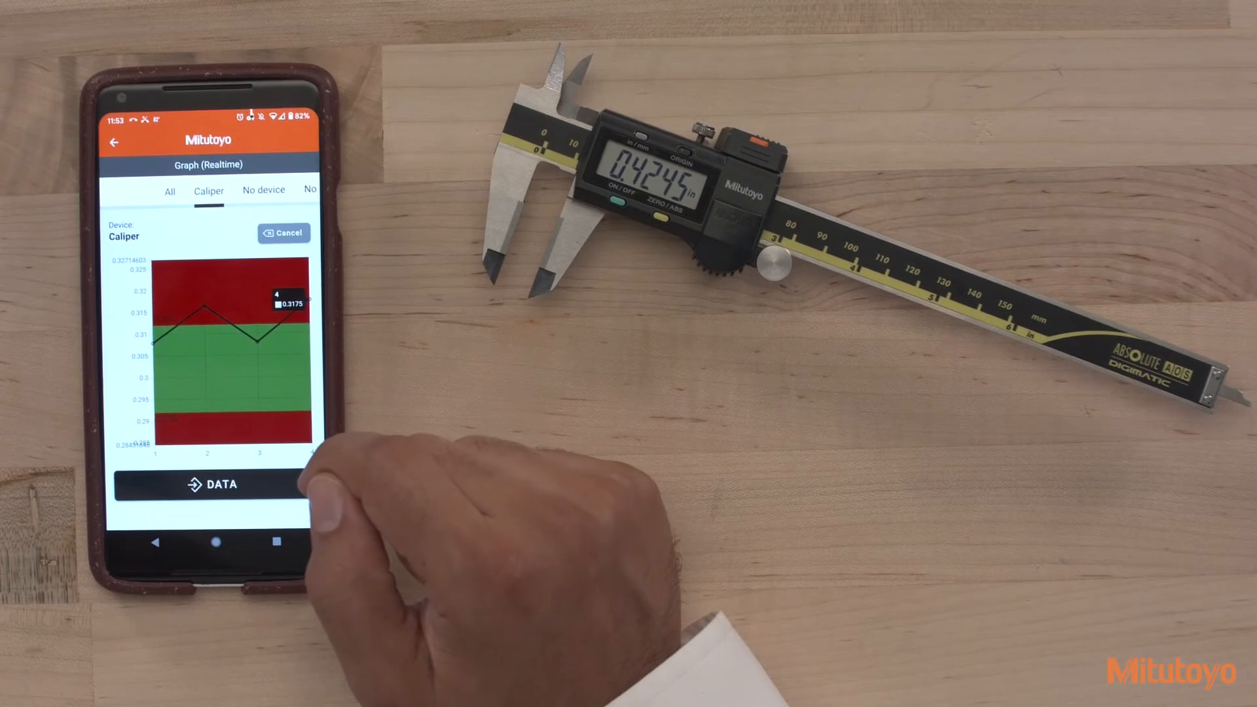
- View the Caliper readings on the realtime graph against the tolerance band
click(283, 233)
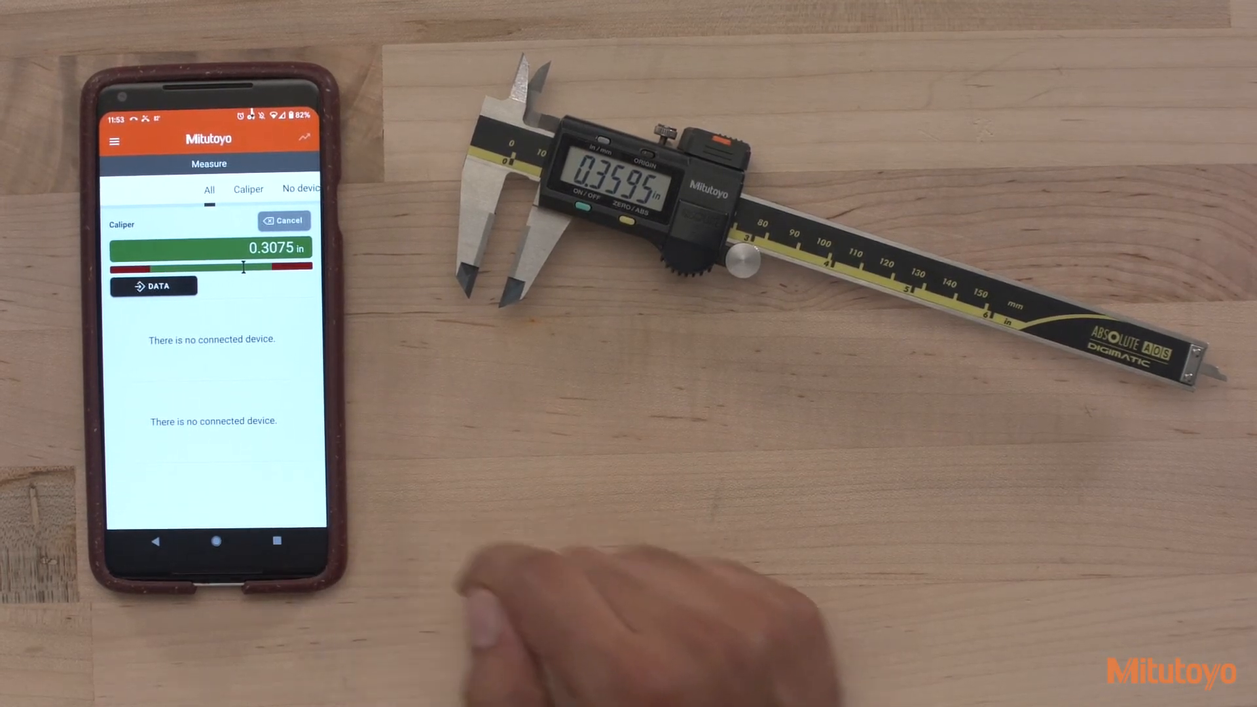
- Bring up the navigation drawer over the measurement view
click(115, 140)
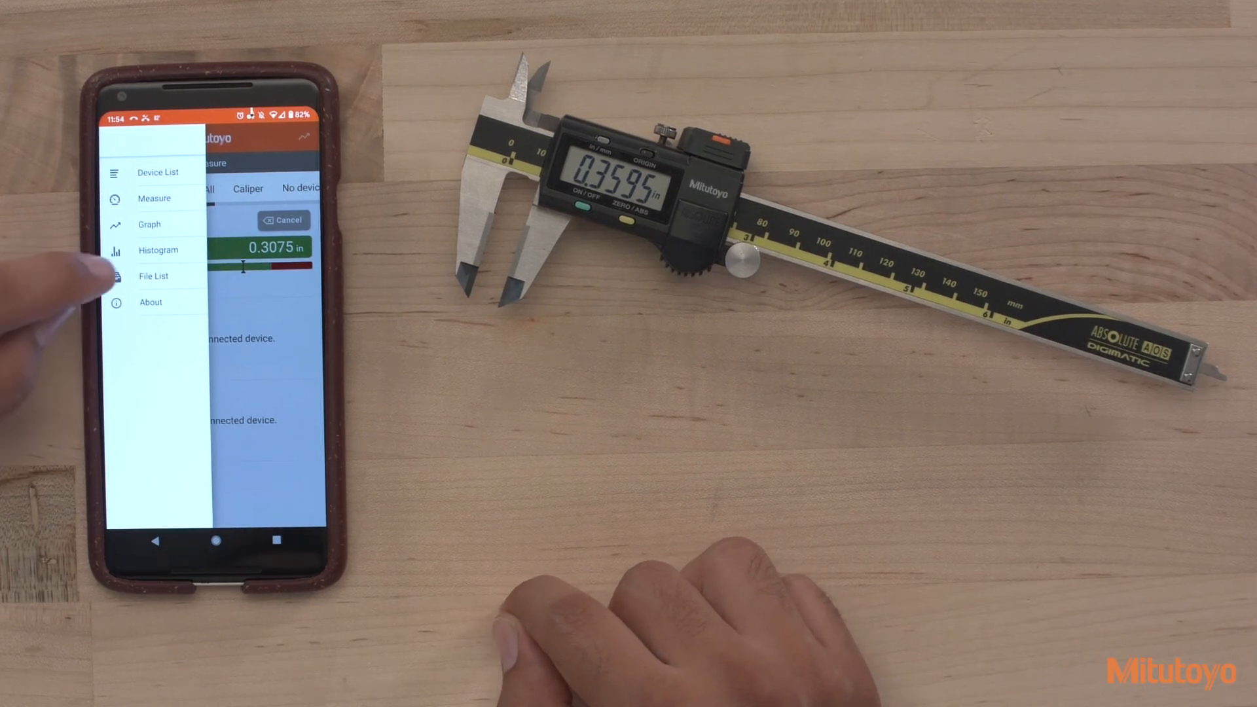
- Filter the File List to csv files from Caliper, leaving Caliper+20210629.csv
click(153, 275)
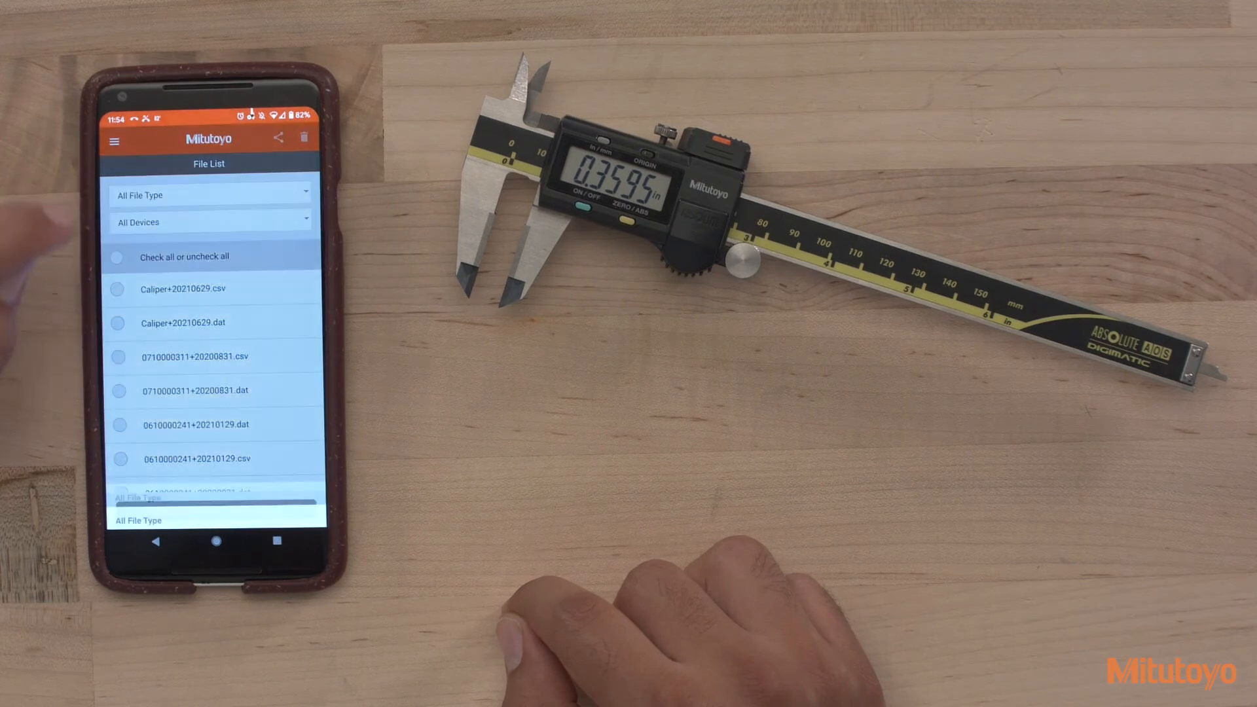
click(209, 195)
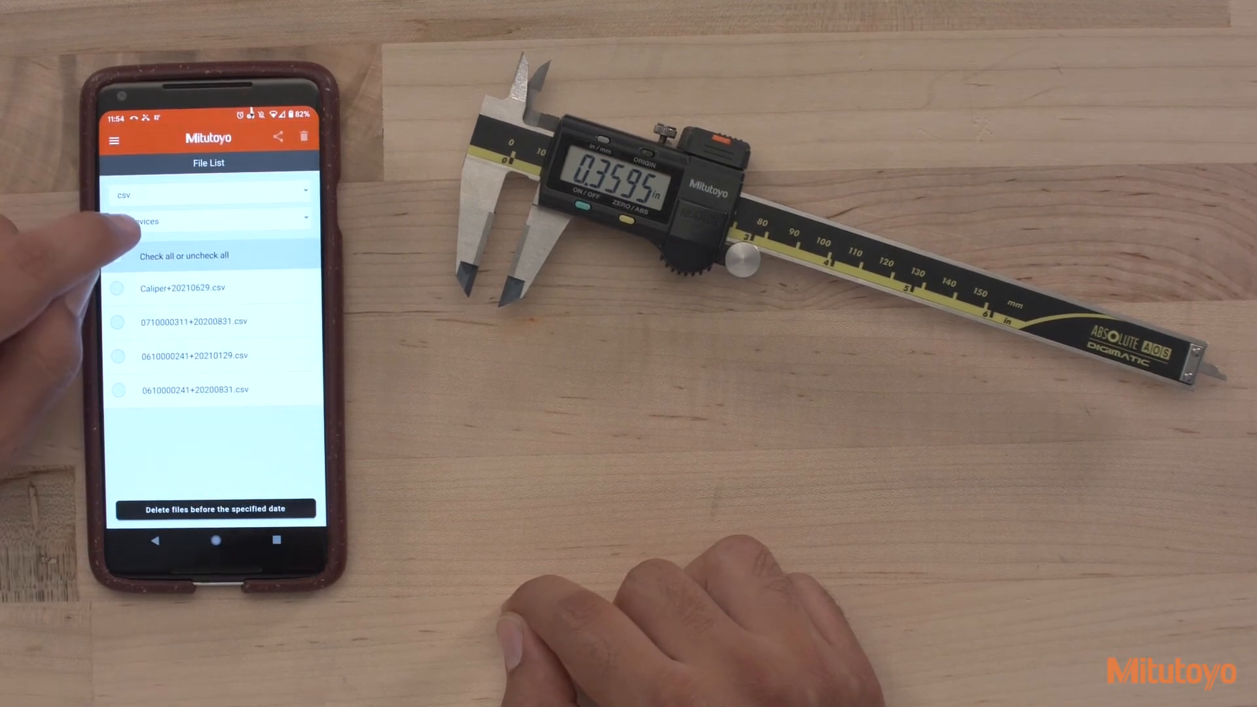
click(210, 221)
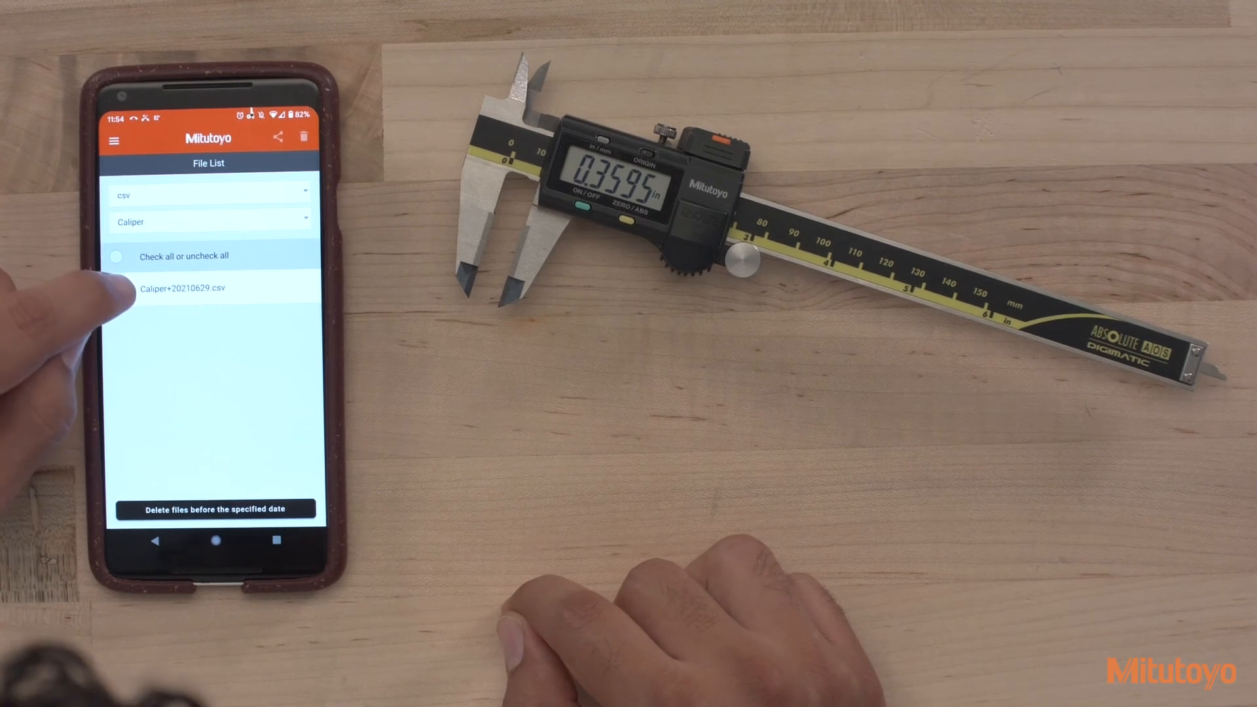